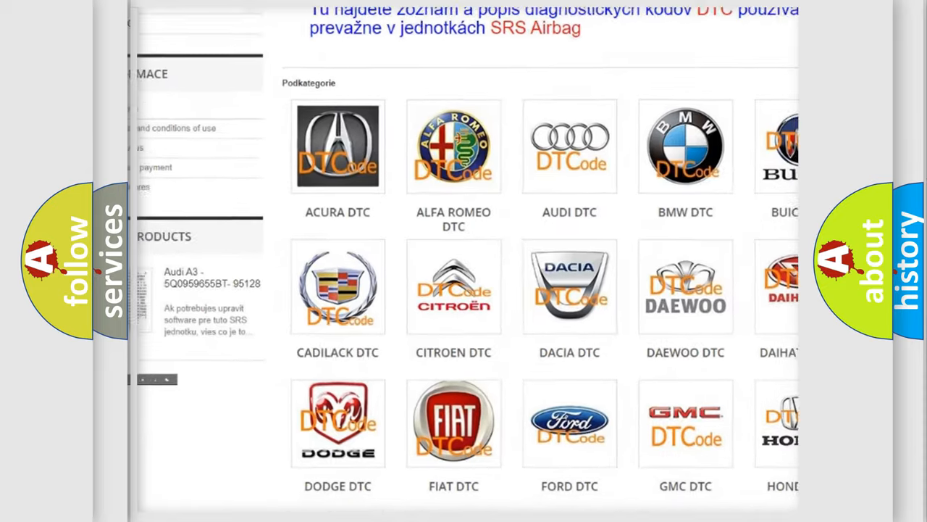
Scroll the DTC page past the manufacturer categories down to the list of B-series codes.
{"action": "scroll", "scroll_direction": "down", "scroll_amount": 3}
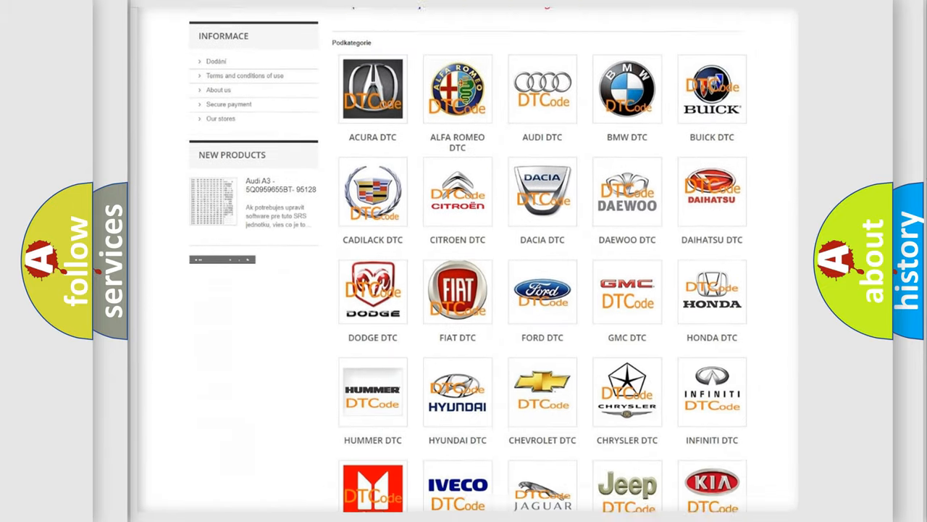
{"action": "scroll", "scroll_direction": "down", "scroll_amount": 3}
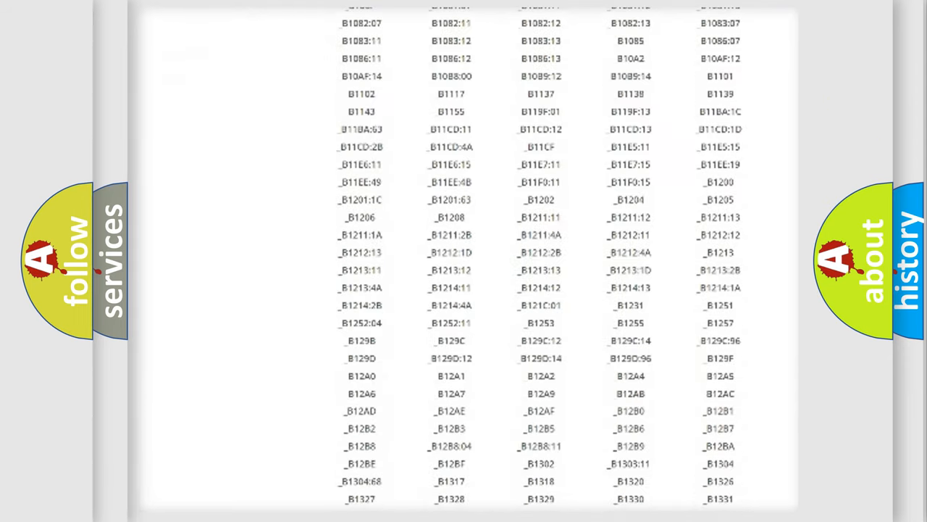
{"action": "scroll", "scroll_direction": "down", "scroll_amount": 3}
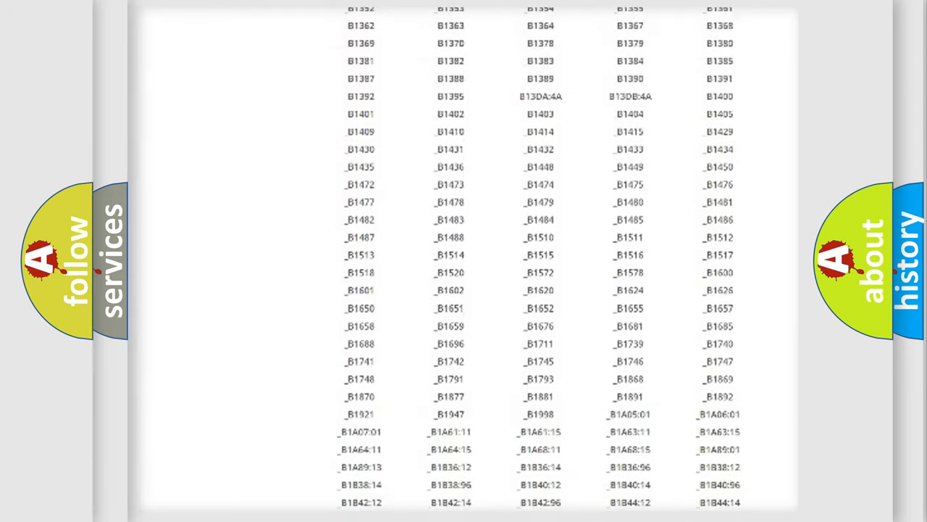
{"action": "scroll", "scroll_direction": "up", "scroll_amount": 3}
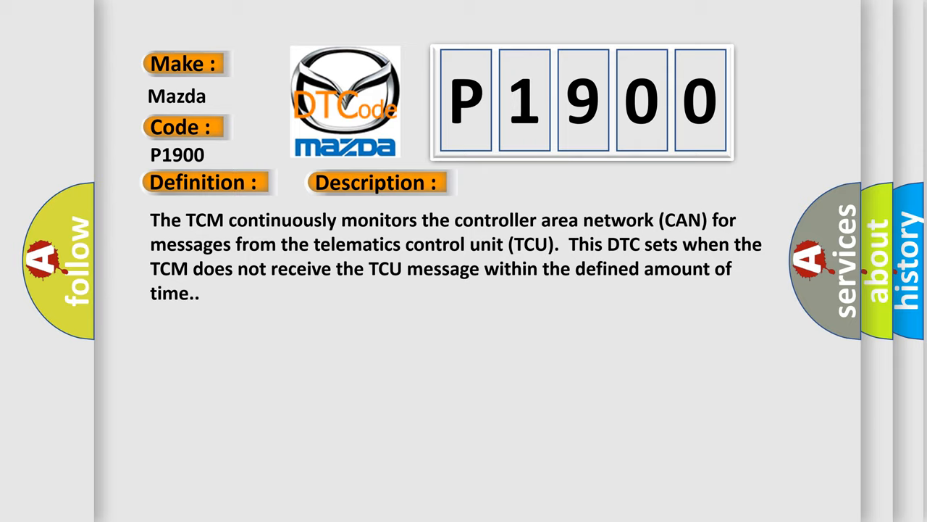
Advance the Mazda P1900 slide to reveal the TCU description, 'Communication error' definition and cause advice.
{"action": "left_click", "coordinate": [530, 183]}
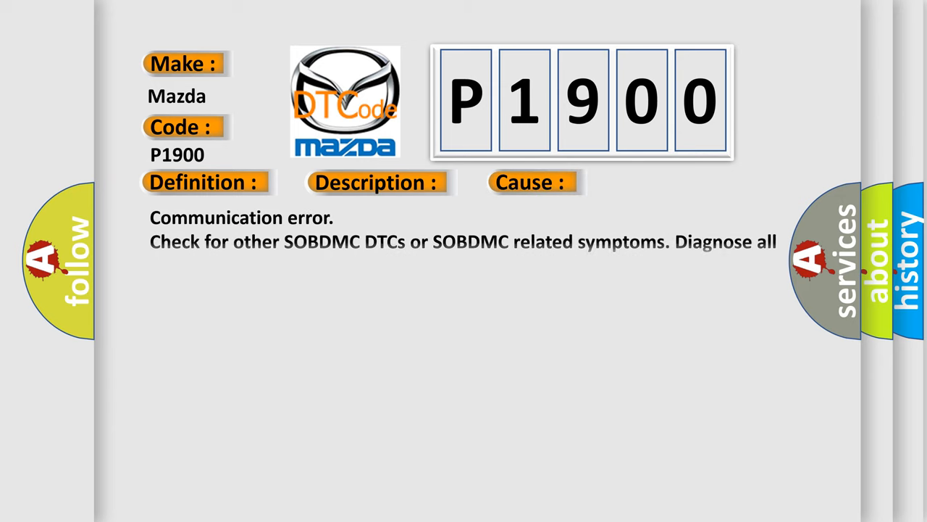